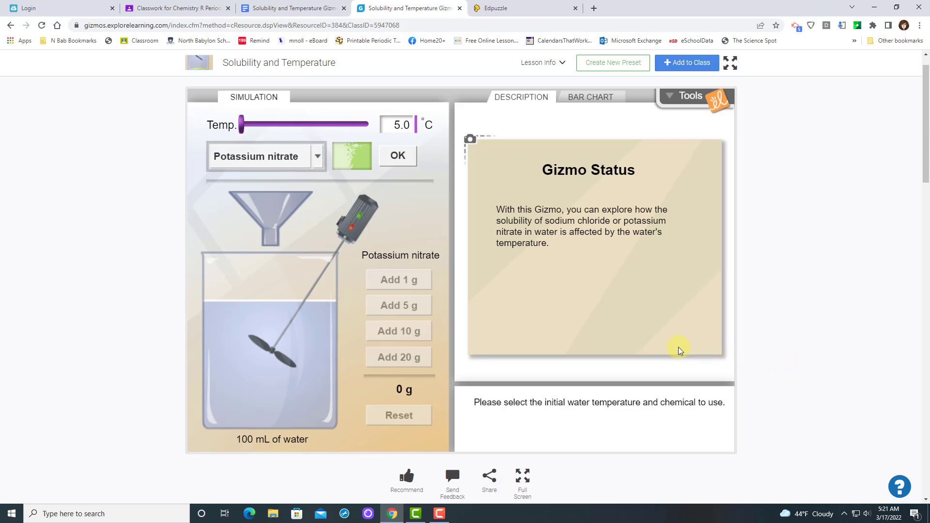
pyautogui.moveTo(669, 350)
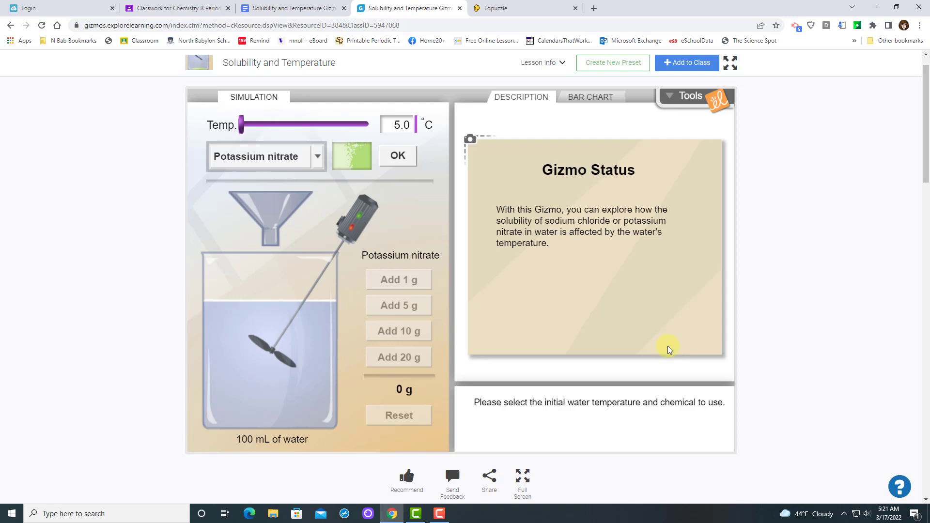
pyautogui.moveTo(428, 232)
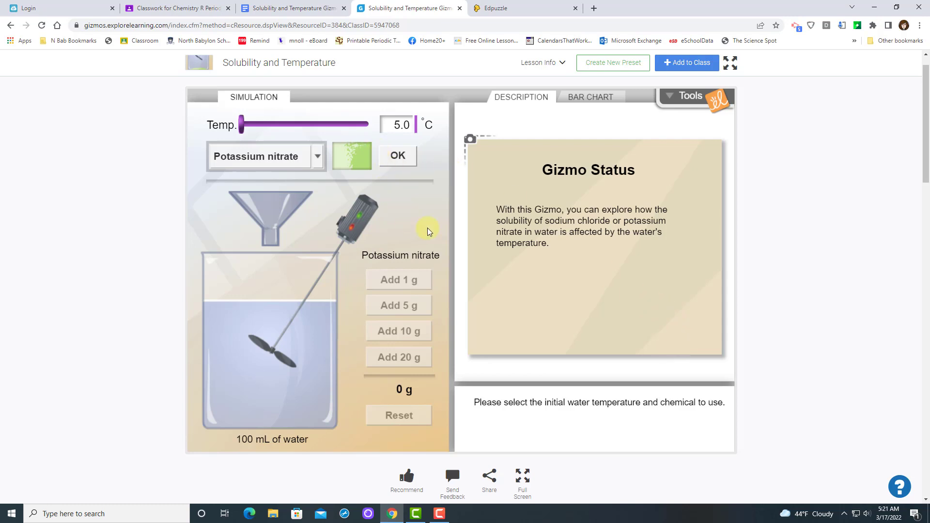
pyautogui.moveTo(556, 98)
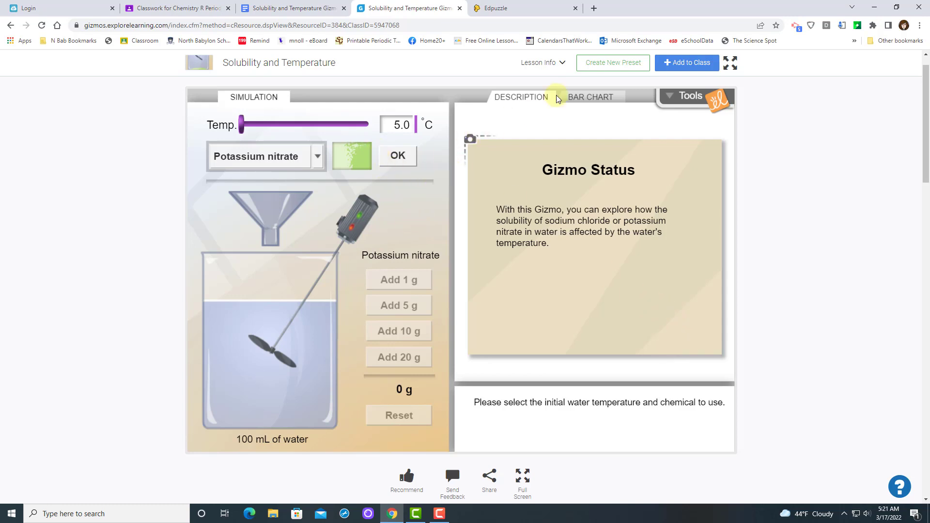
pyautogui.moveTo(584, 98)
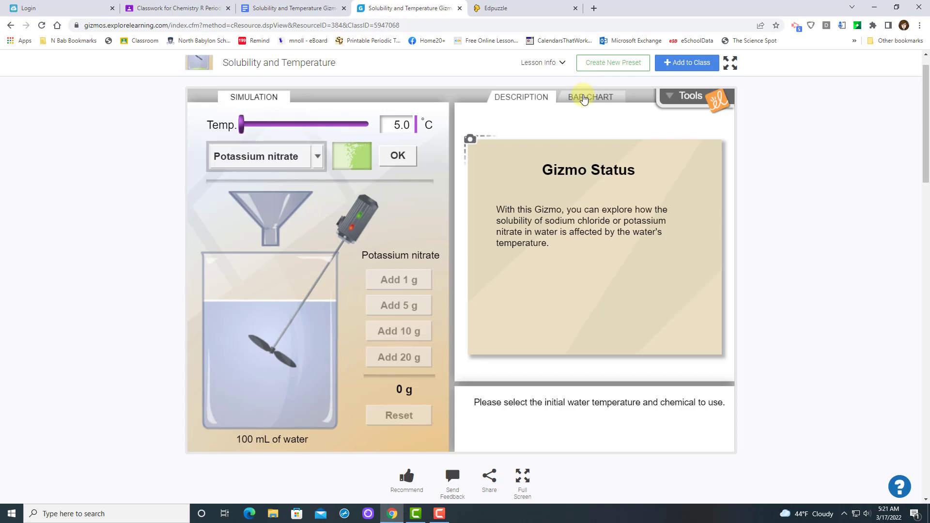
# - Switch to the bar chart showing 0.00 g potassium nitrate added and 0.00 g at bottom at 5 °C
pyautogui.click(590, 97)
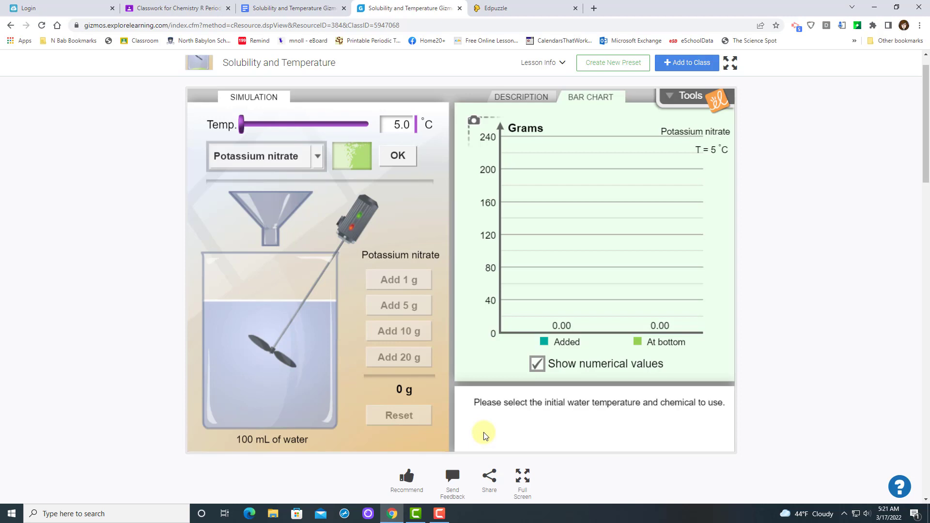
pyautogui.moveTo(258, 125)
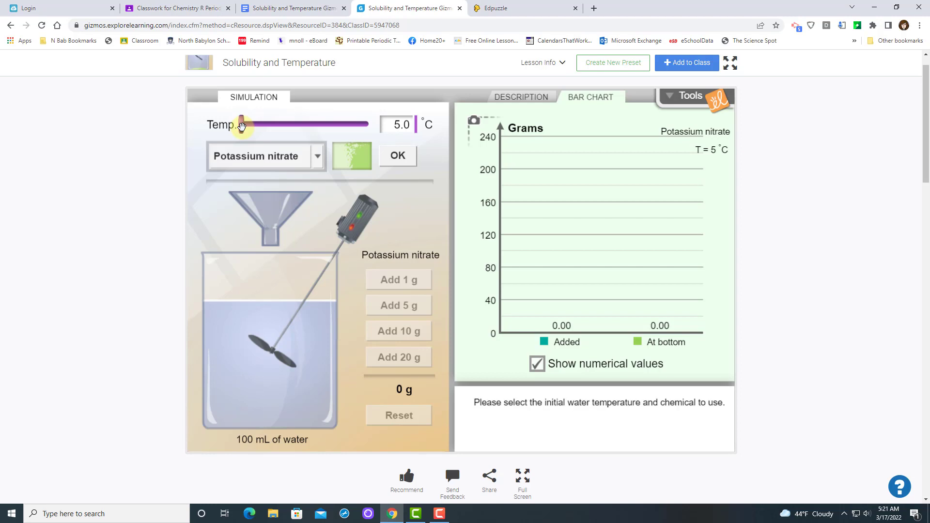
# - Raise the water temperature slider from 5 °C to 20.0 °C with potassium nitrate and confirm with OK
pyautogui.moveTo(239, 125); pyautogui.dragTo(259, 125)
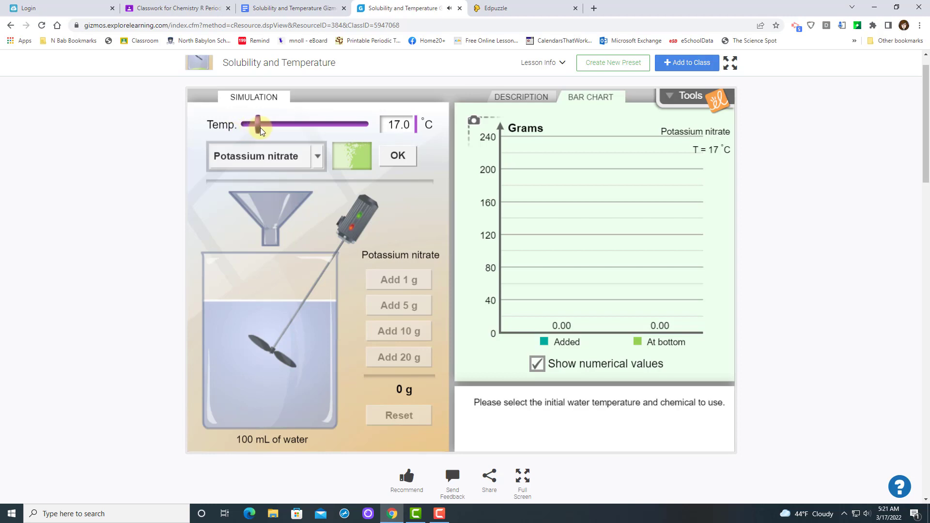
pyautogui.moveTo(256, 124); pyautogui.dragTo(264, 124)
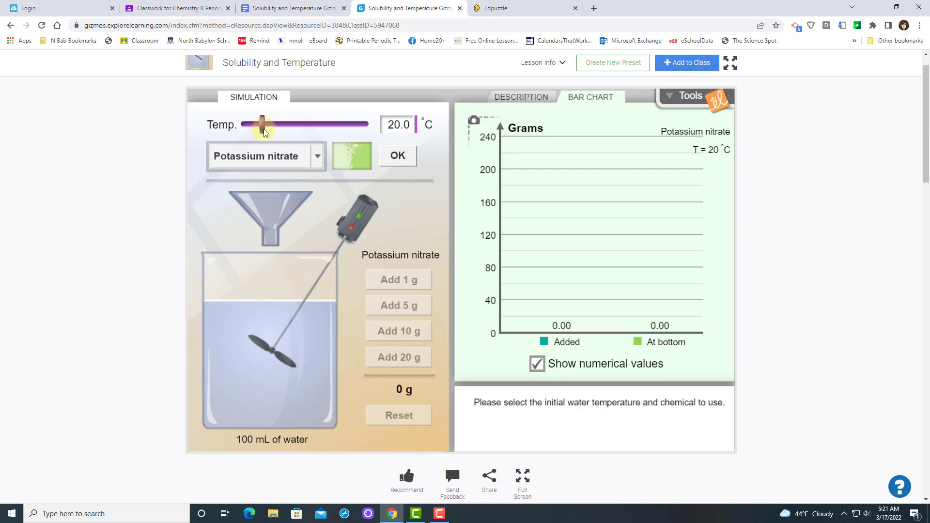
pyautogui.moveTo(380, 239)
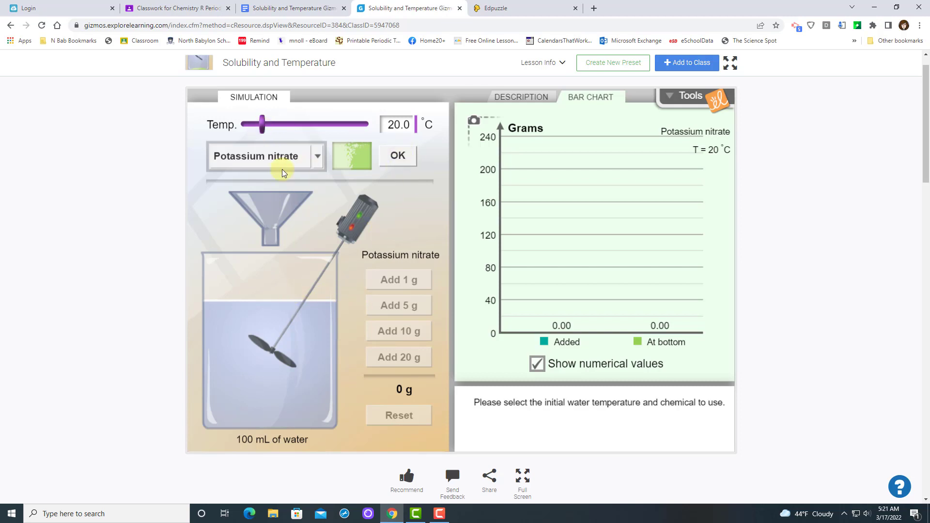
pyautogui.moveTo(407, 151)
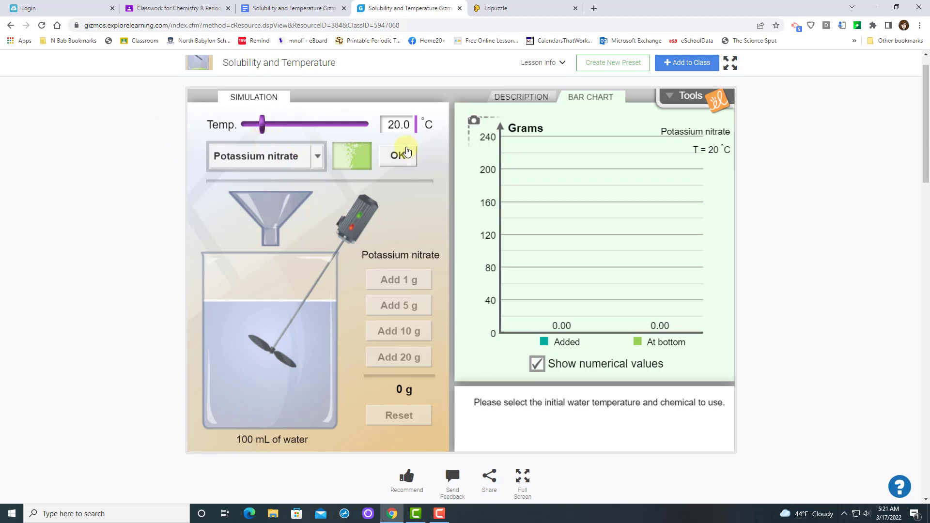
pyautogui.click(397, 155)
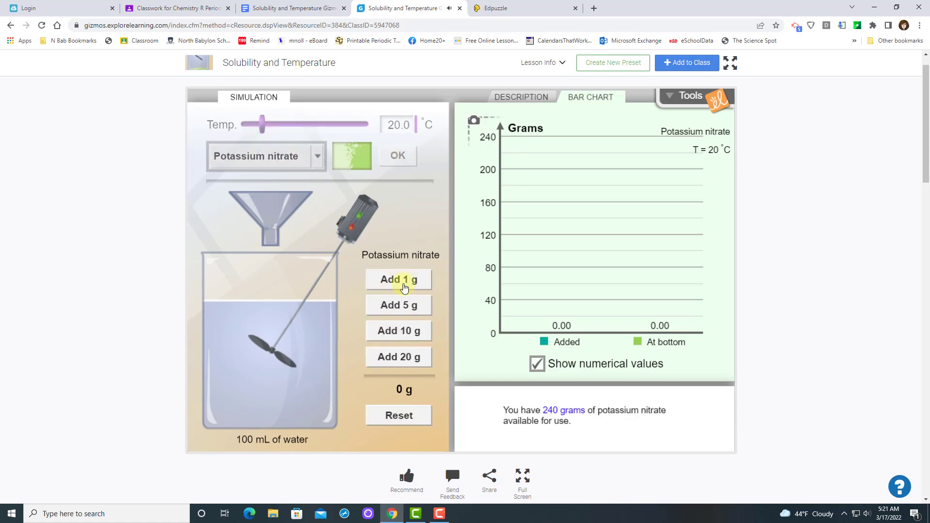
pyautogui.moveTo(398, 331)
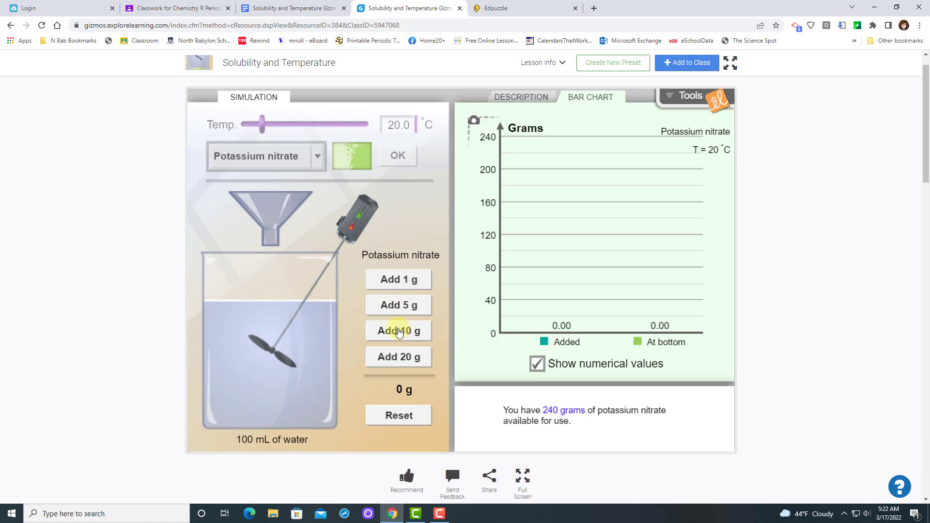
pyautogui.moveTo(398, 306)
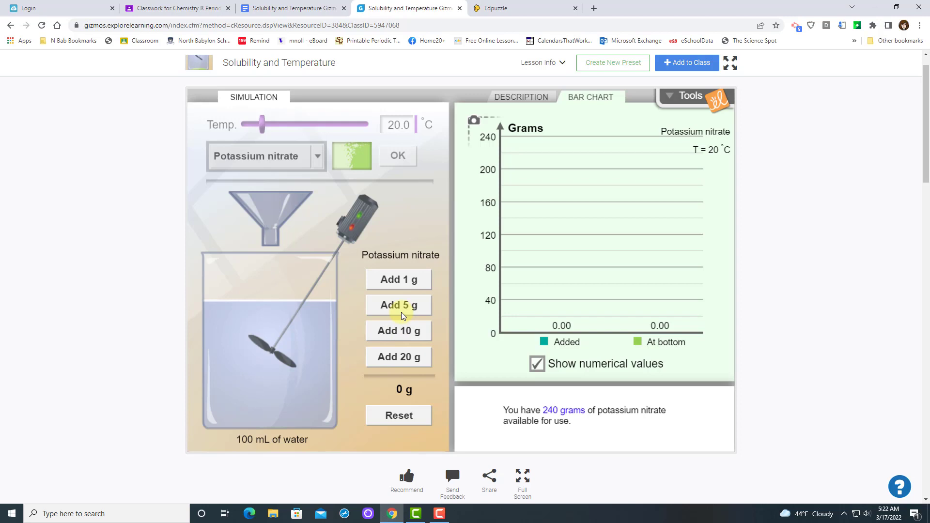
pyautogui.moveTo(398, 279)
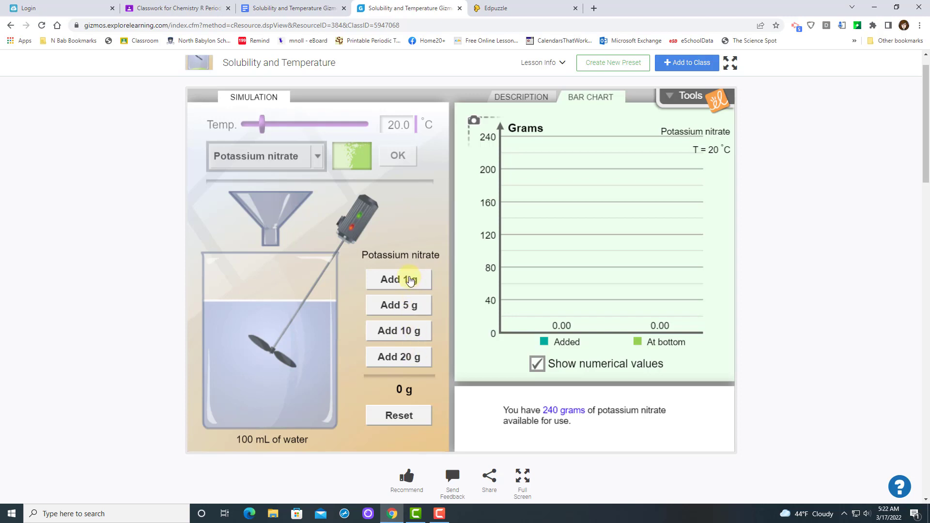
pyautogui.click(399, 305)
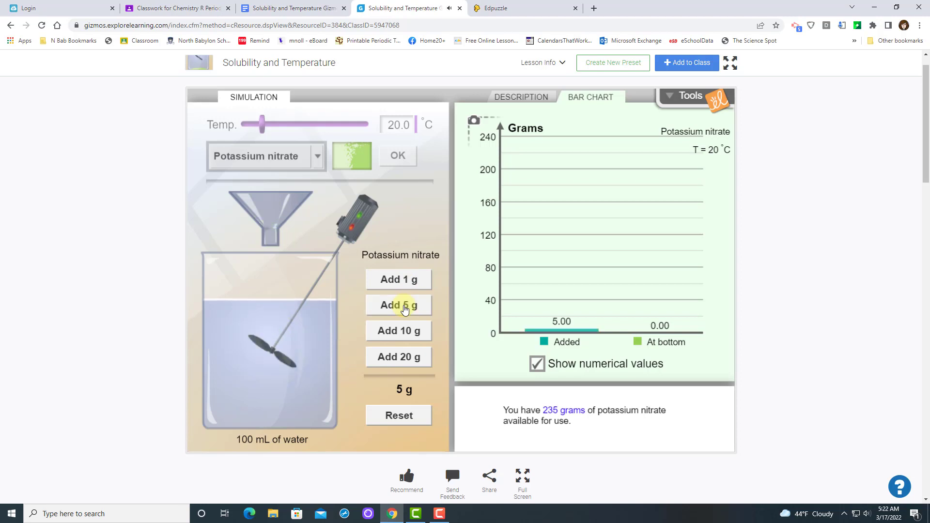
pyautogui.click(398, 306)
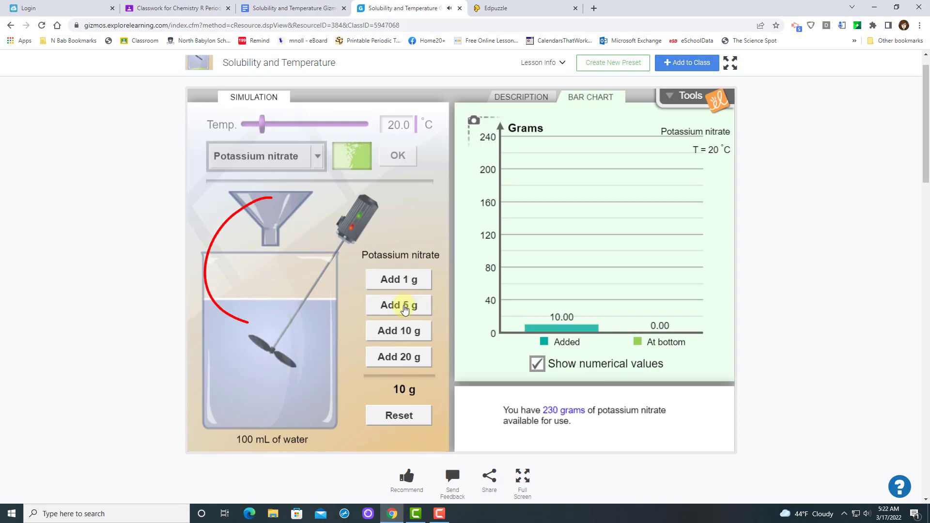
pyautogui.click(399, 305)
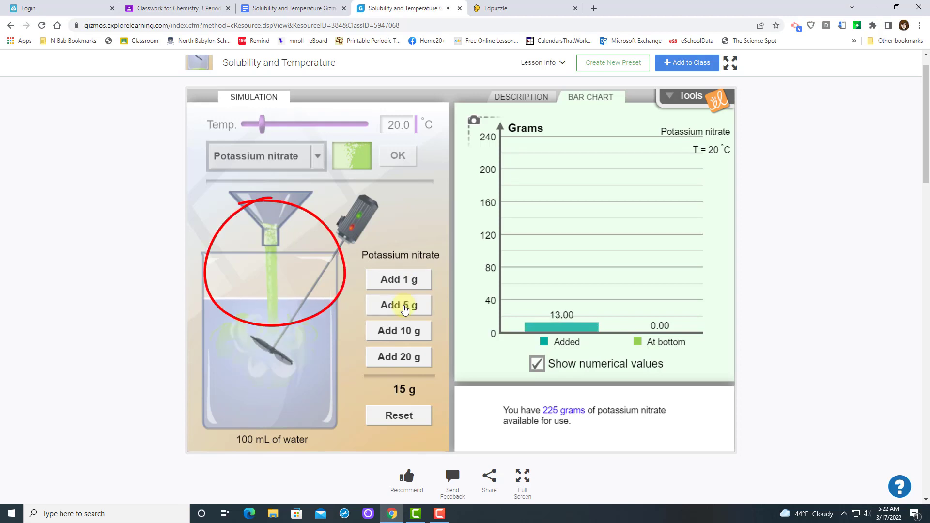
pyautogui.click(398, 306)
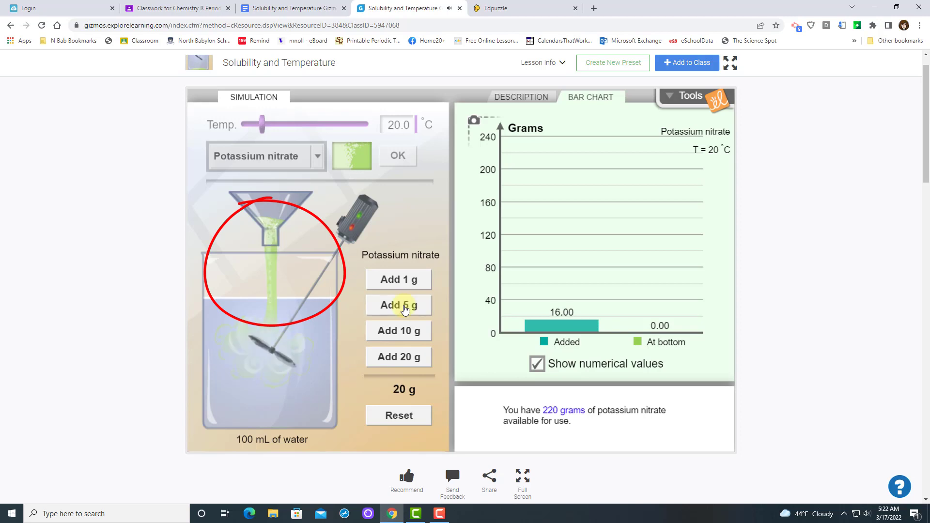
pyautogui.click(398, 306)
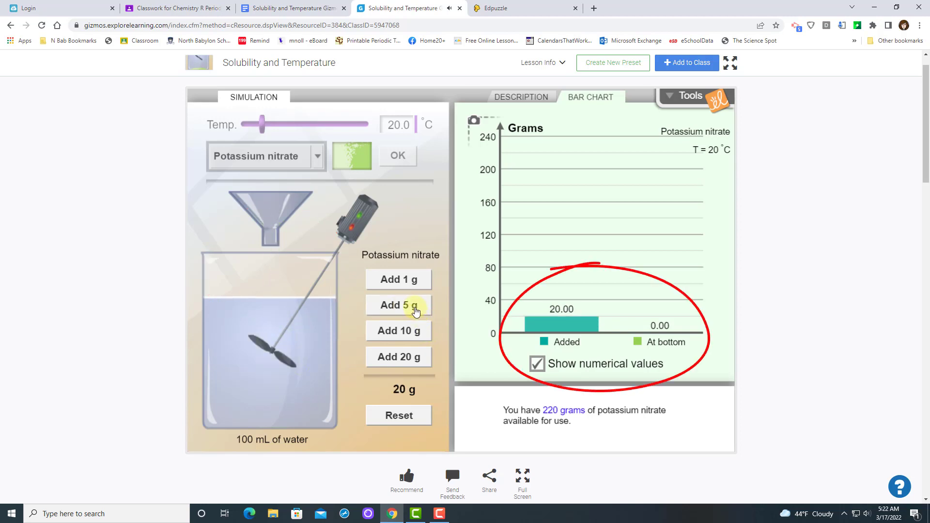
pyautogui.click(399, 305)
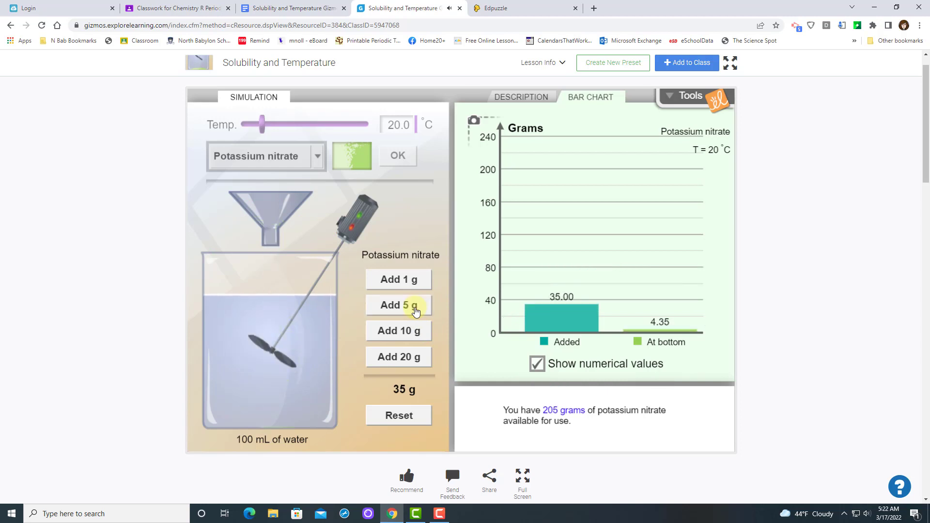
pyautogui.moveTo(628, 355)
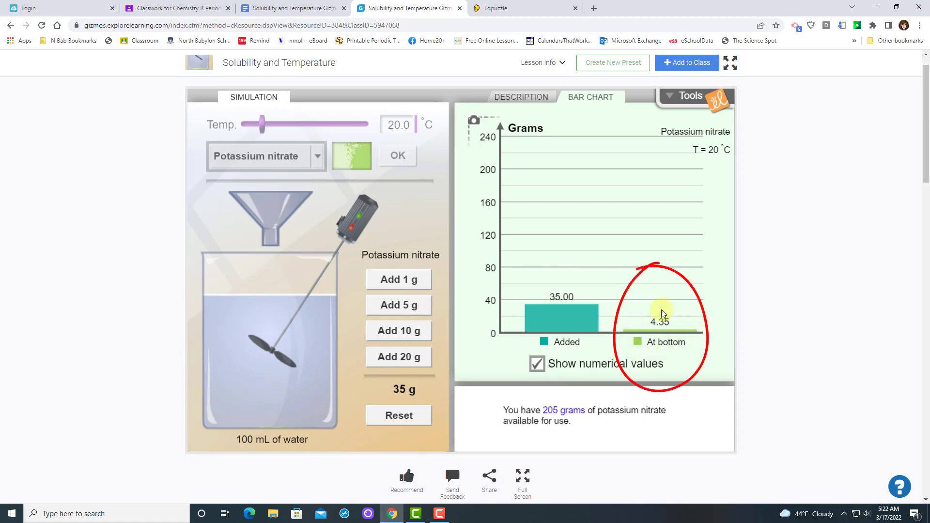
pyautogui.moveTo(717, 347)
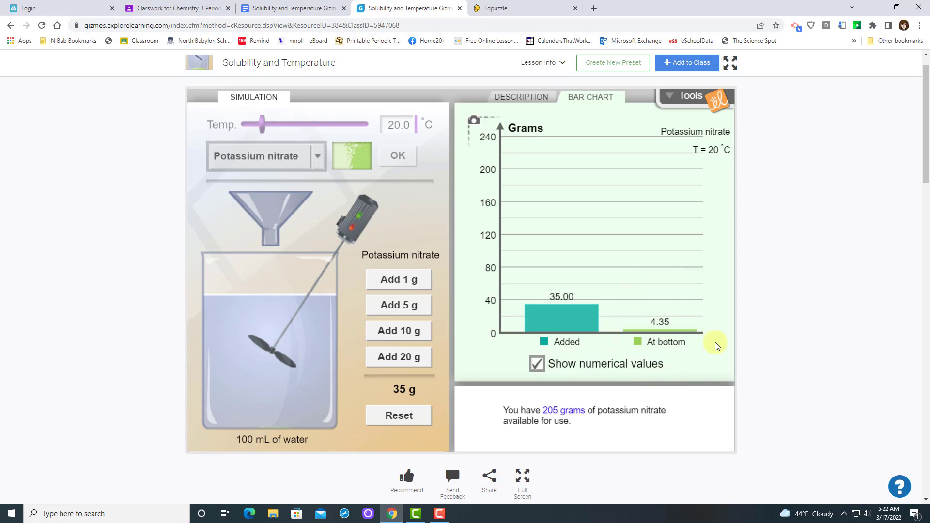
pyautogui.moveTo(697, 341)
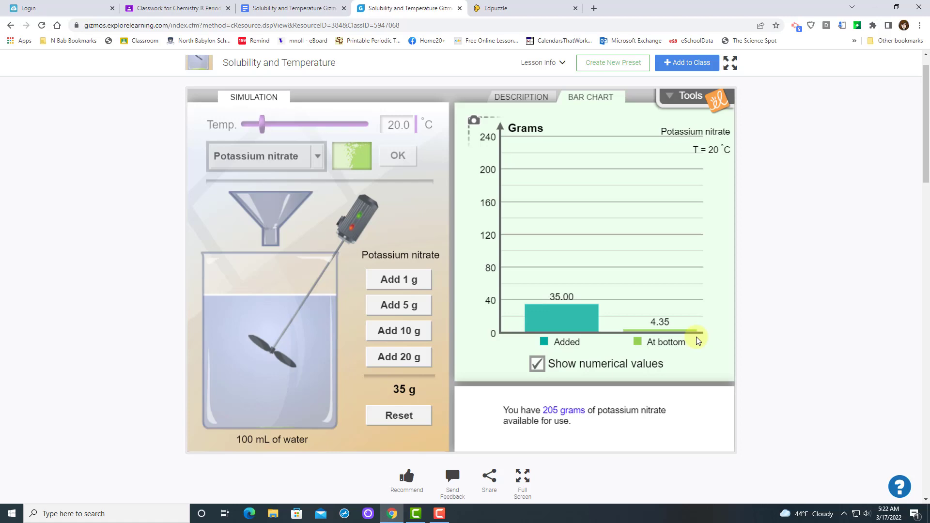
pyautogui.moveTo(591, 326)
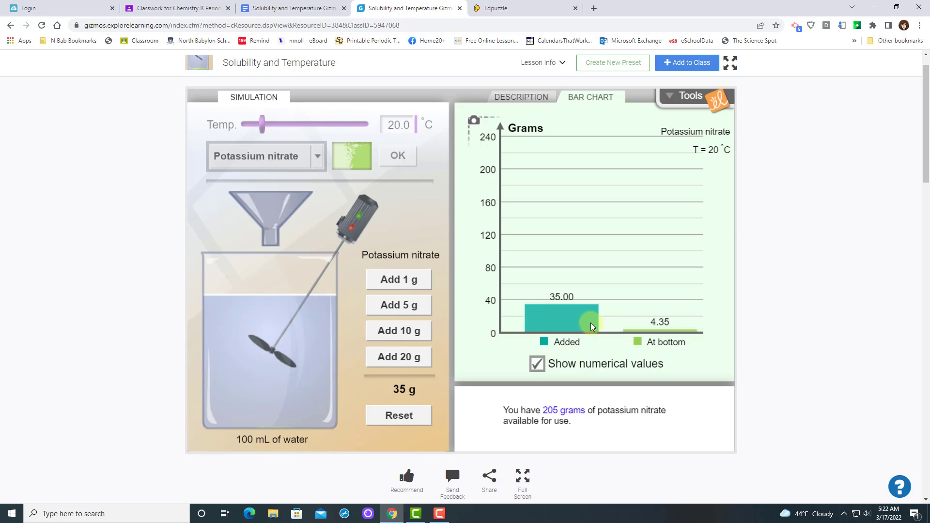
pyautogui.moveTo(656, 336)
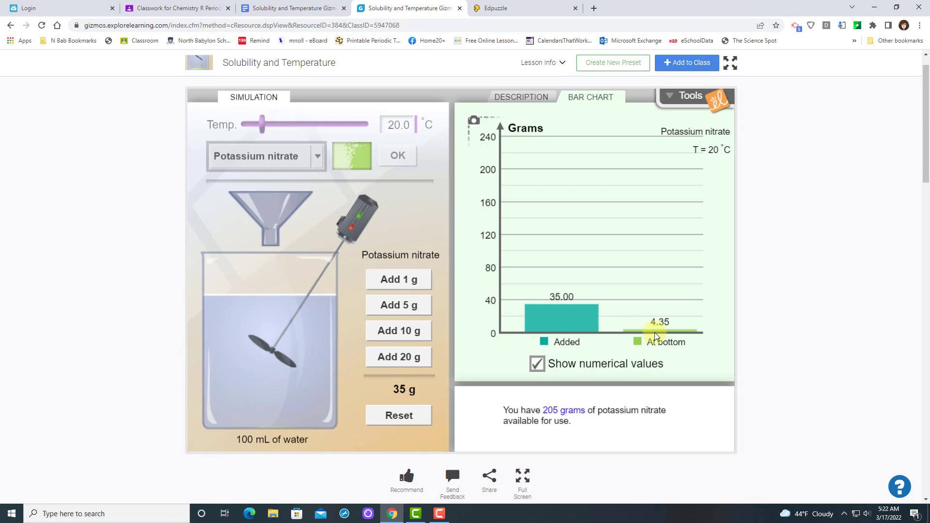
pyautogui.moveTo(398, 356)
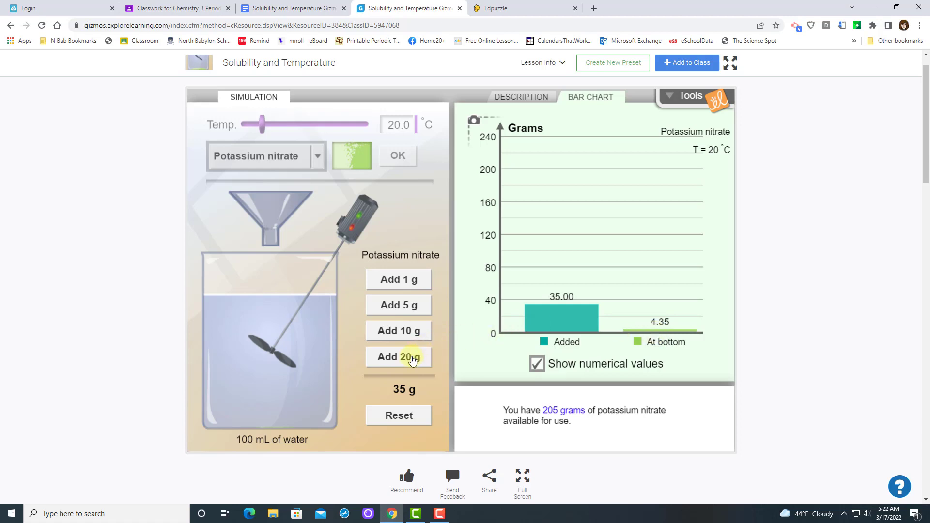
# - Add three 20 g portions of potassium nitrate, going from 35 g to 95 g added with 64.35 g at bottom
pyautogui.click(398, 356)
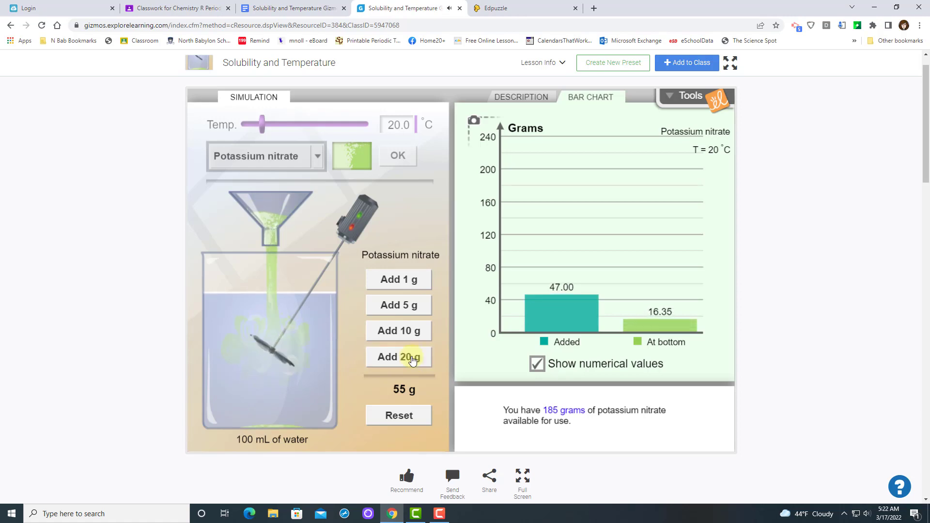
pyautogui.click(398, 357)
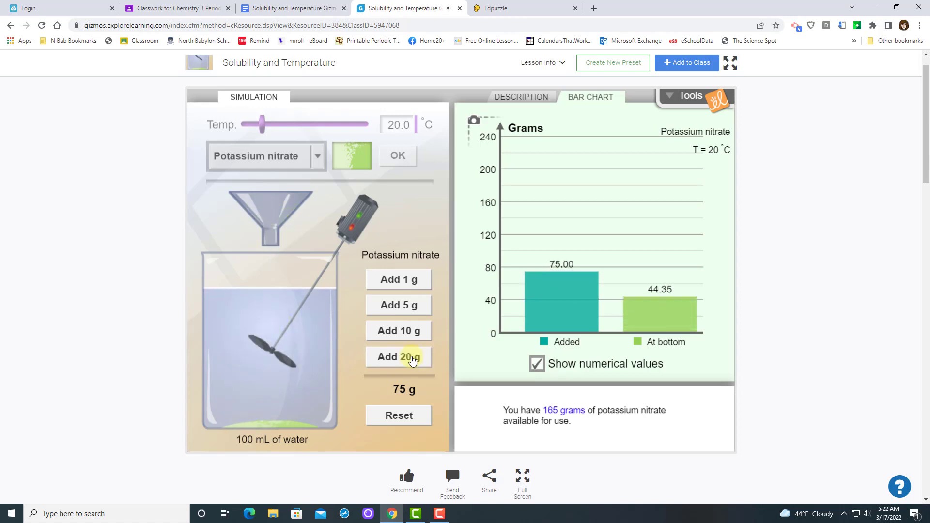
pyautogui.click(398, 357)
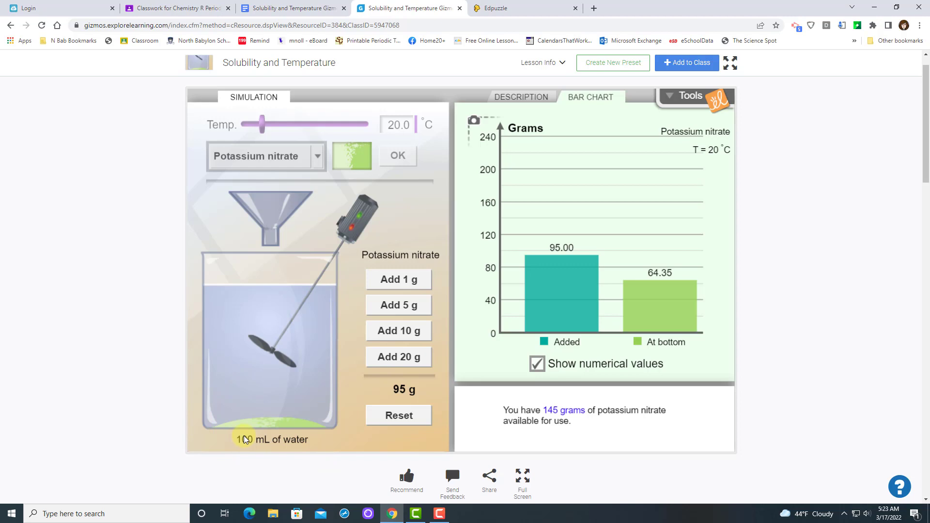
pyautogui.moveTo(296, 419)
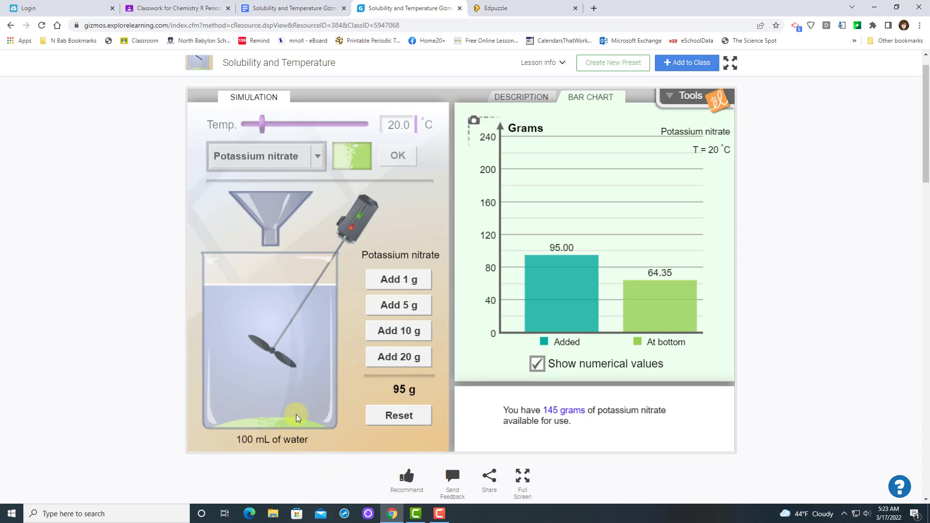
pyautogui.moveTo(536, 348)
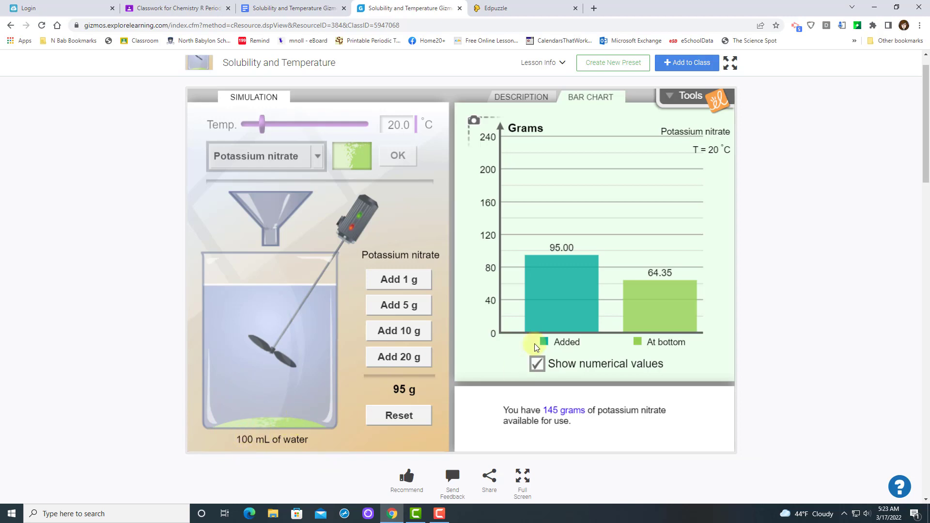
pyautogui.moveTo(654, 291)
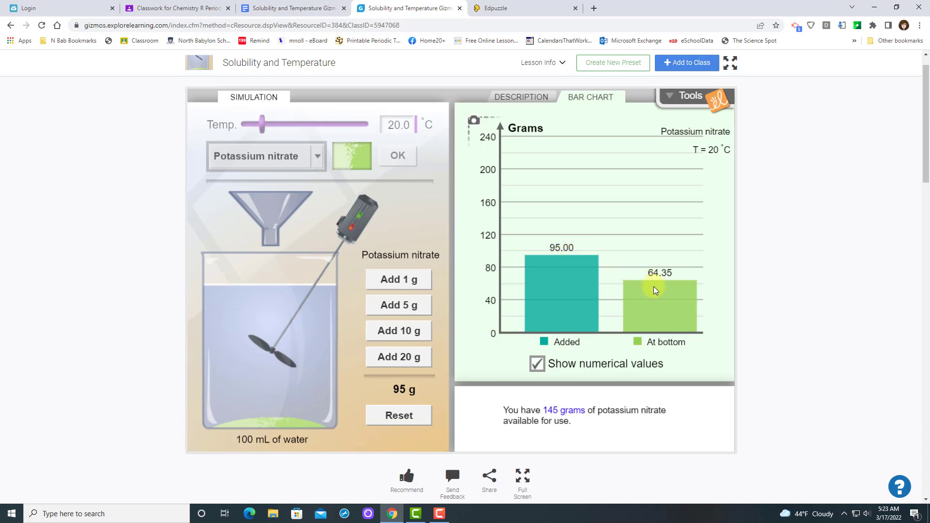
pyautogui.moveTo(666, 297)
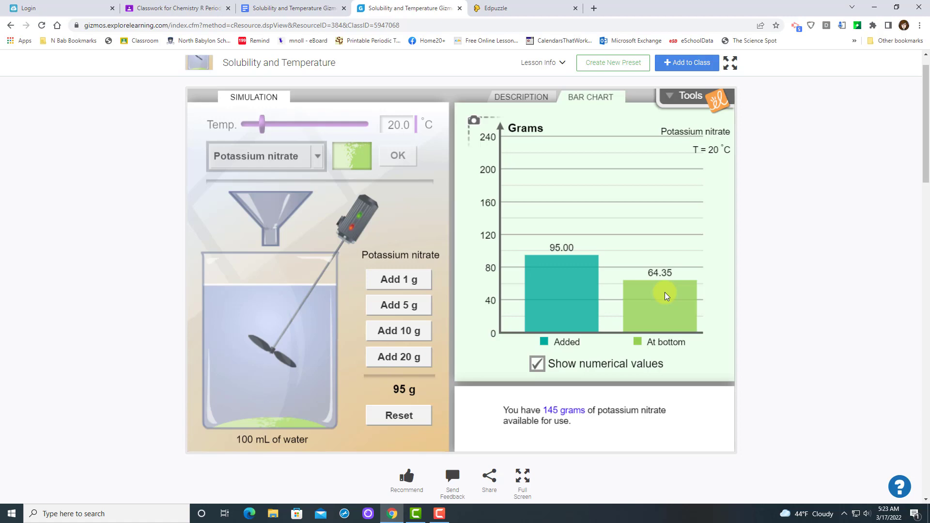
pyautogui.moveTo(534, 255)
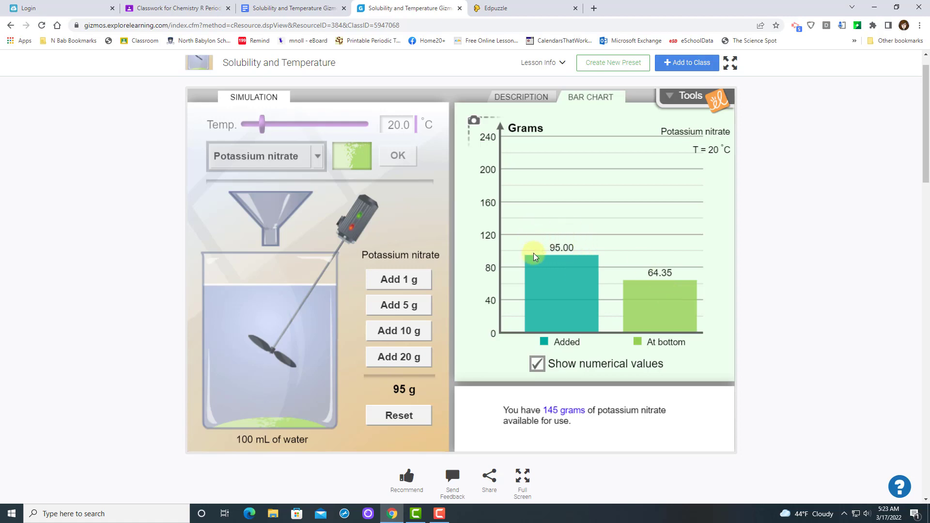
pyautogui.moveTo(545, 276)
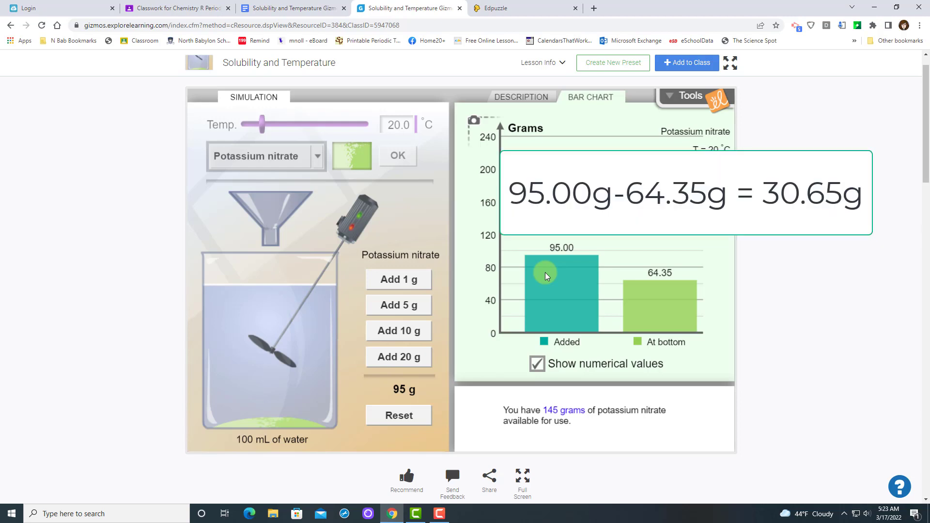
pyautogui.moveTo(556, 249)
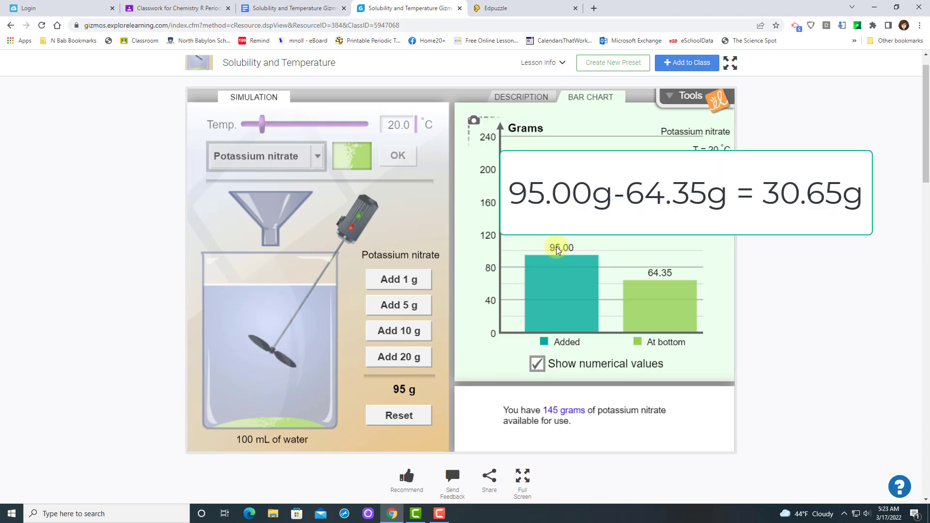
pyautogui.moveTo(676, 282)
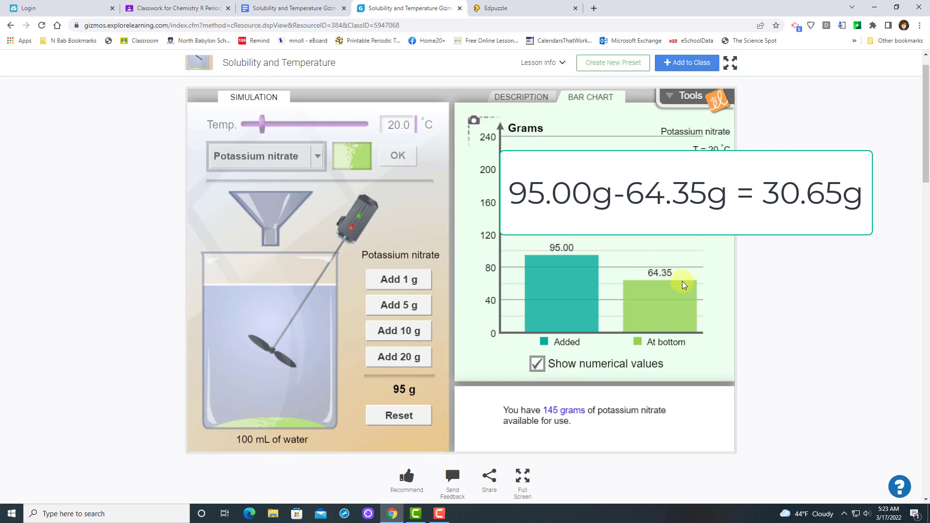
pyautogui.moveTo(485, 243)
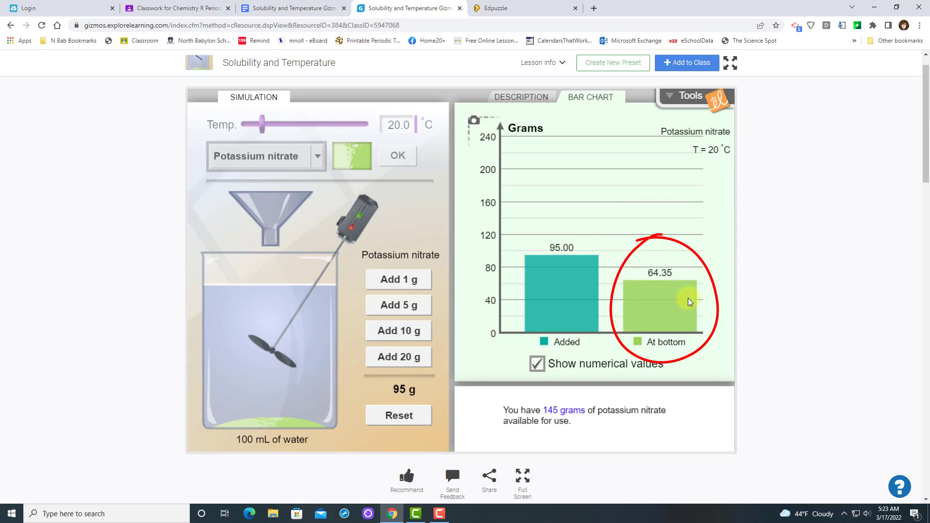
pyautogui.moveTo(681, 314)
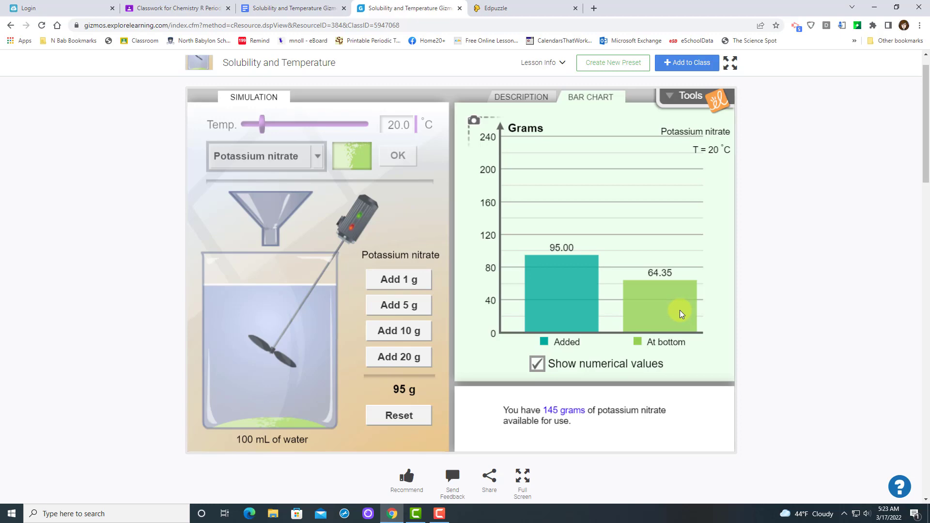
pyautogui.moveTo(671, 332)
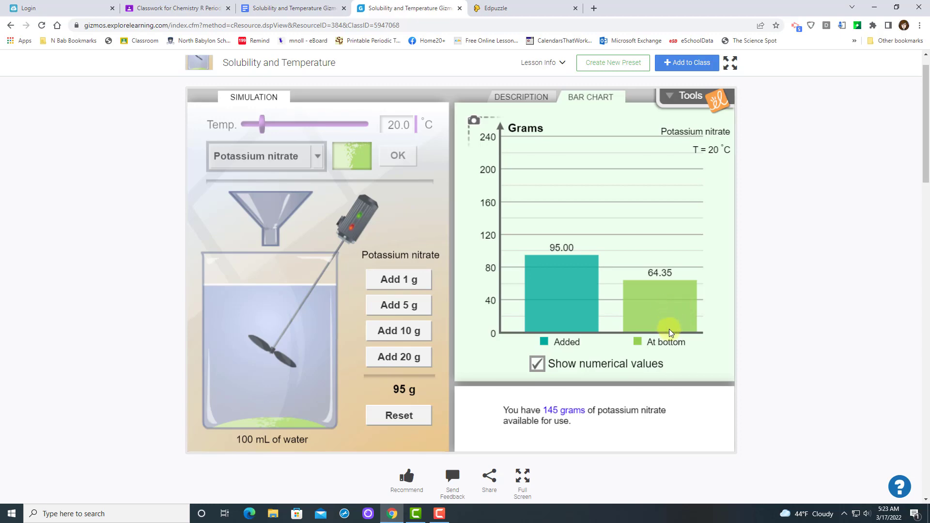